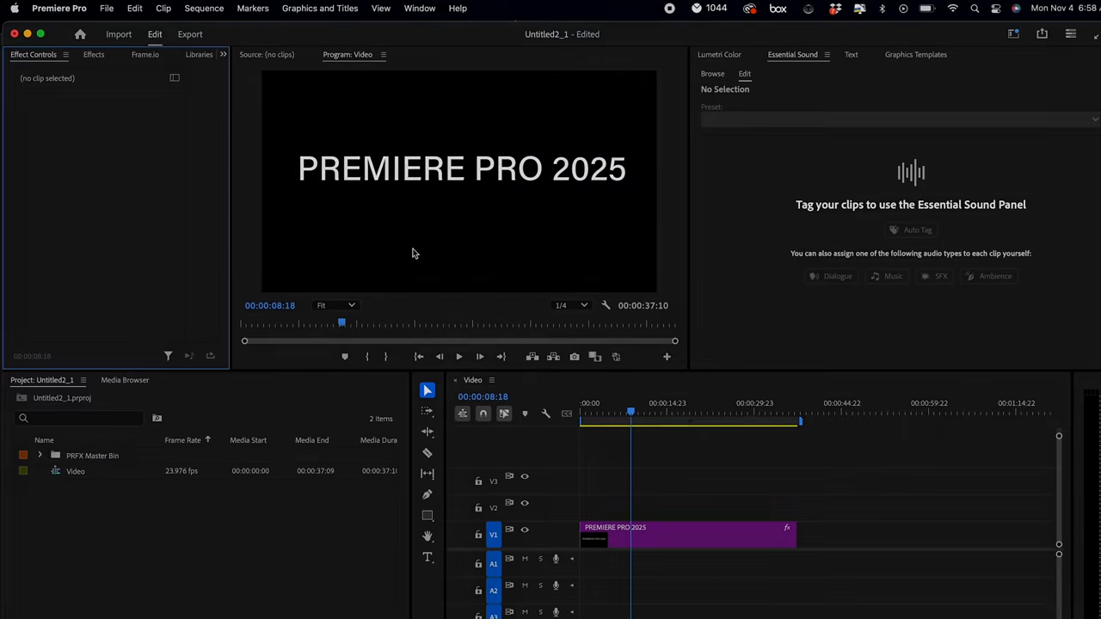
Open the Premiere FX Extension panel from Window > Extensions, launch its app and pick a preset category.
click(420, 6)
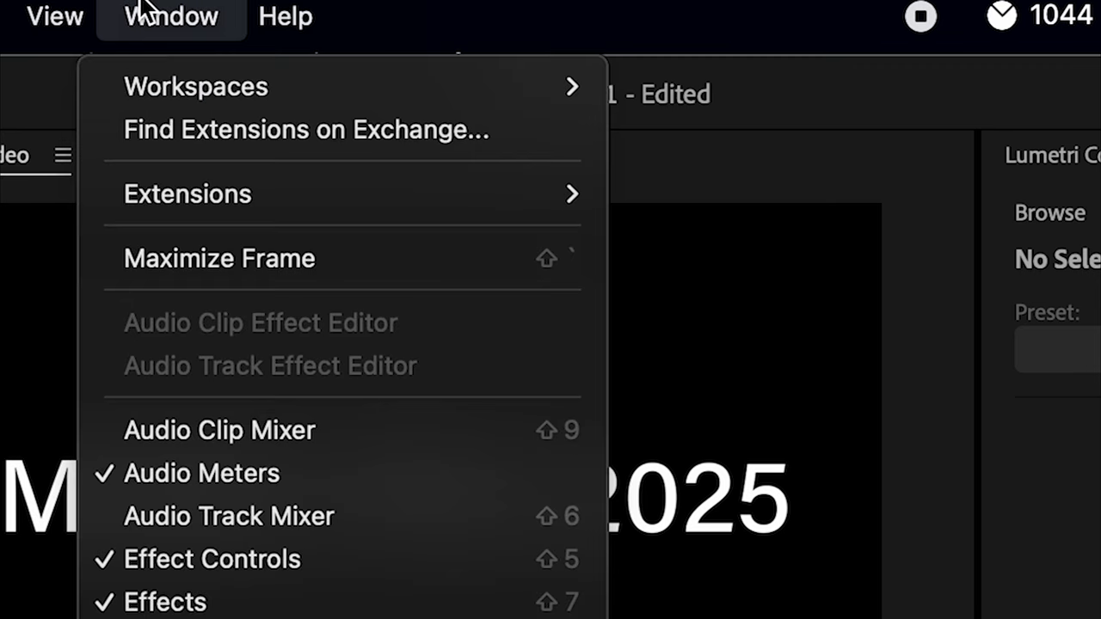
mouse_move(188, 193)
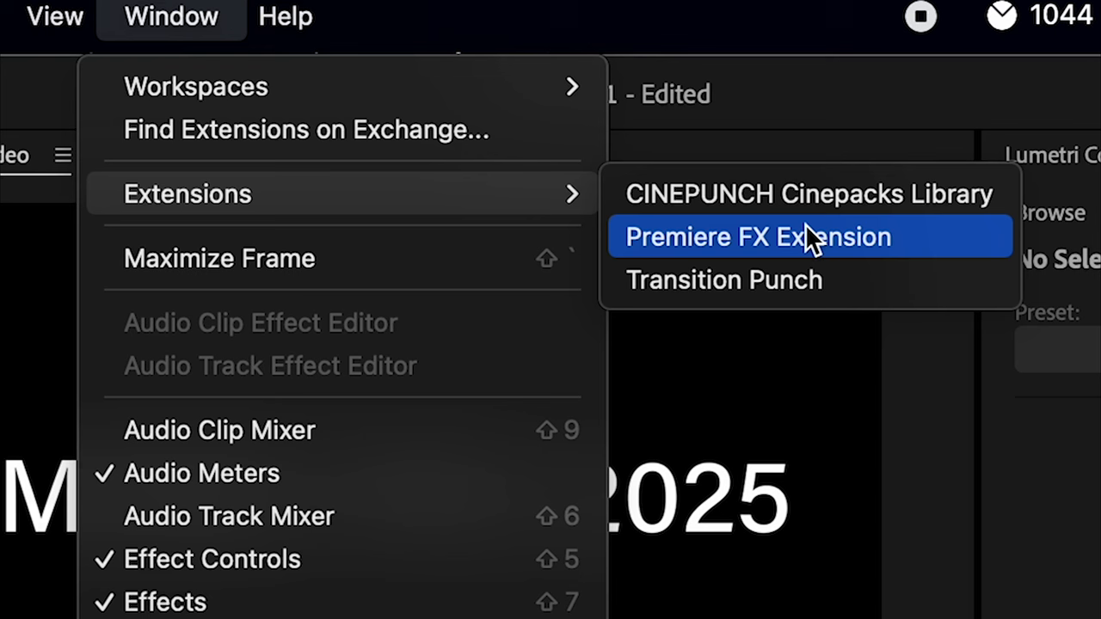
click(757, 237)
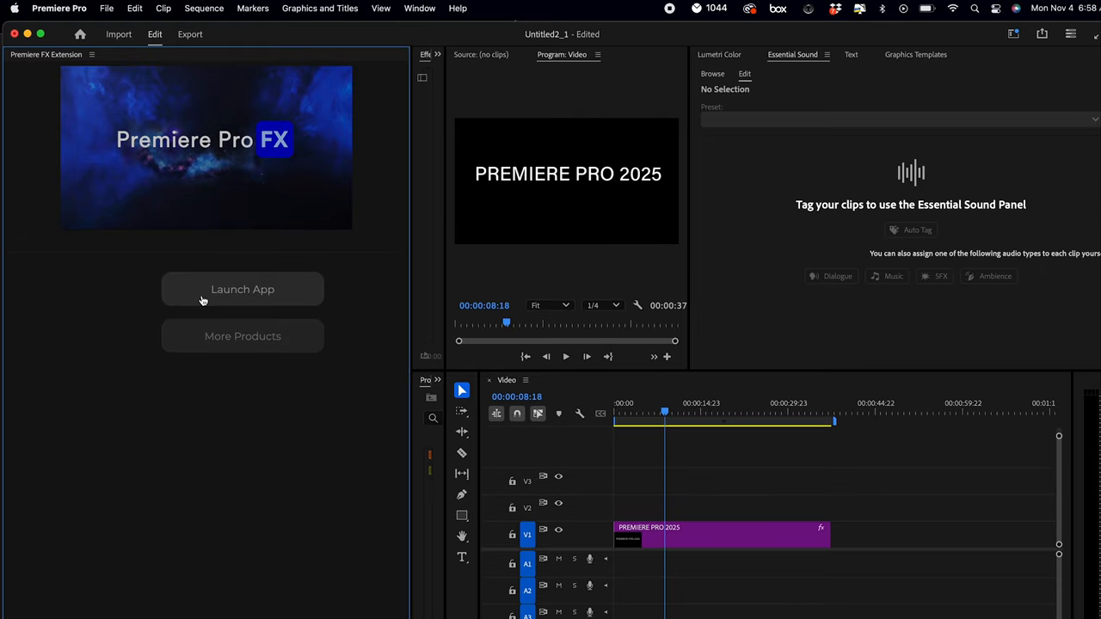
click(242, 289)
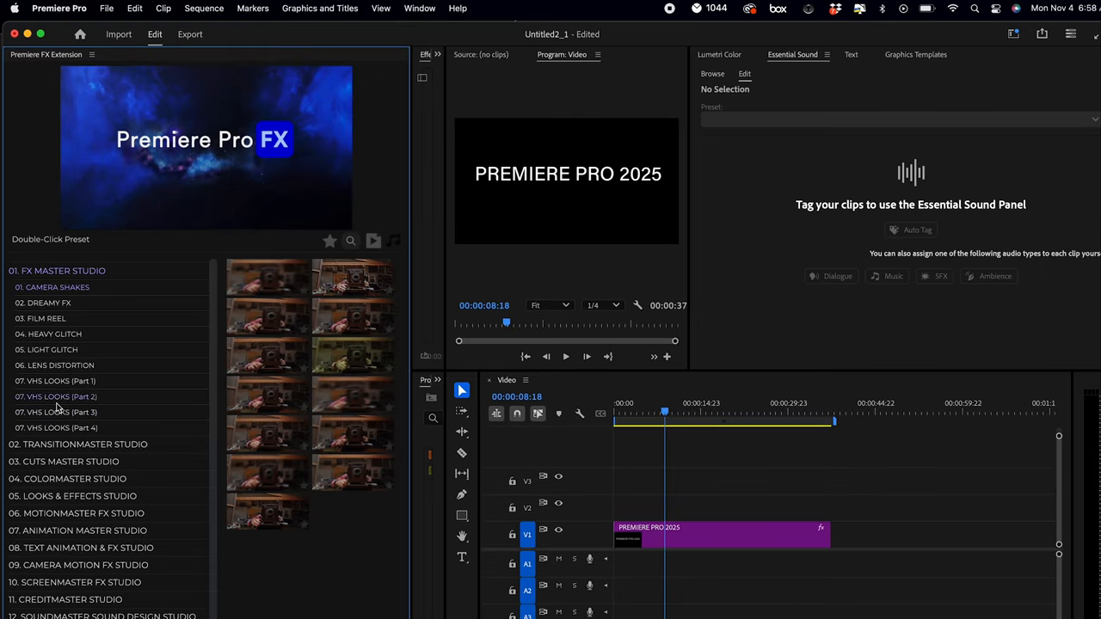
click(55, 426)
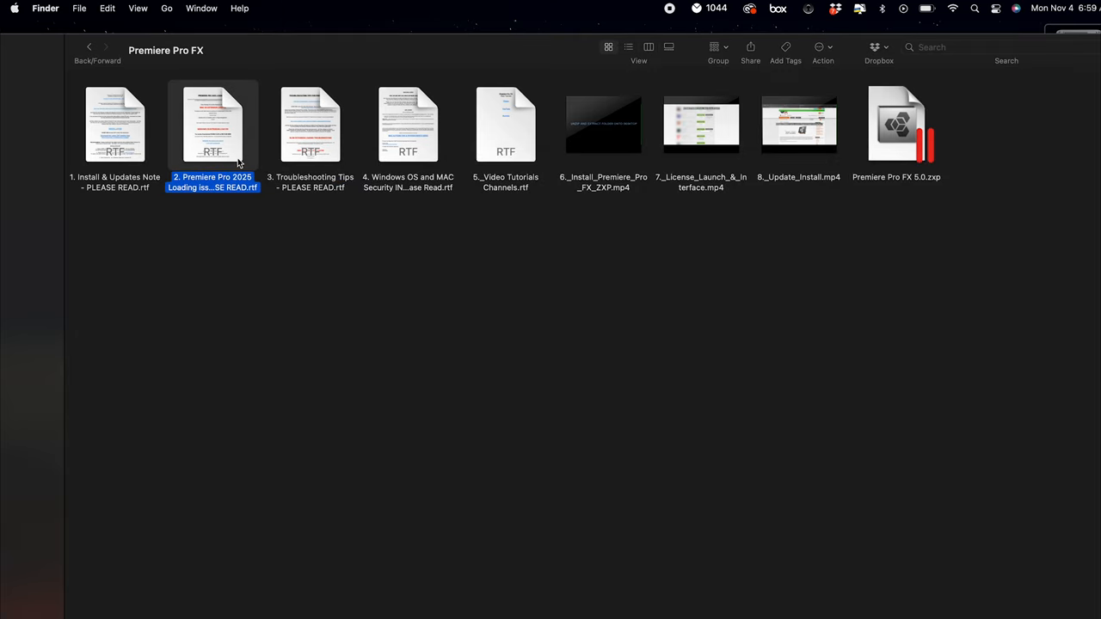
mouse_move(205, 137)
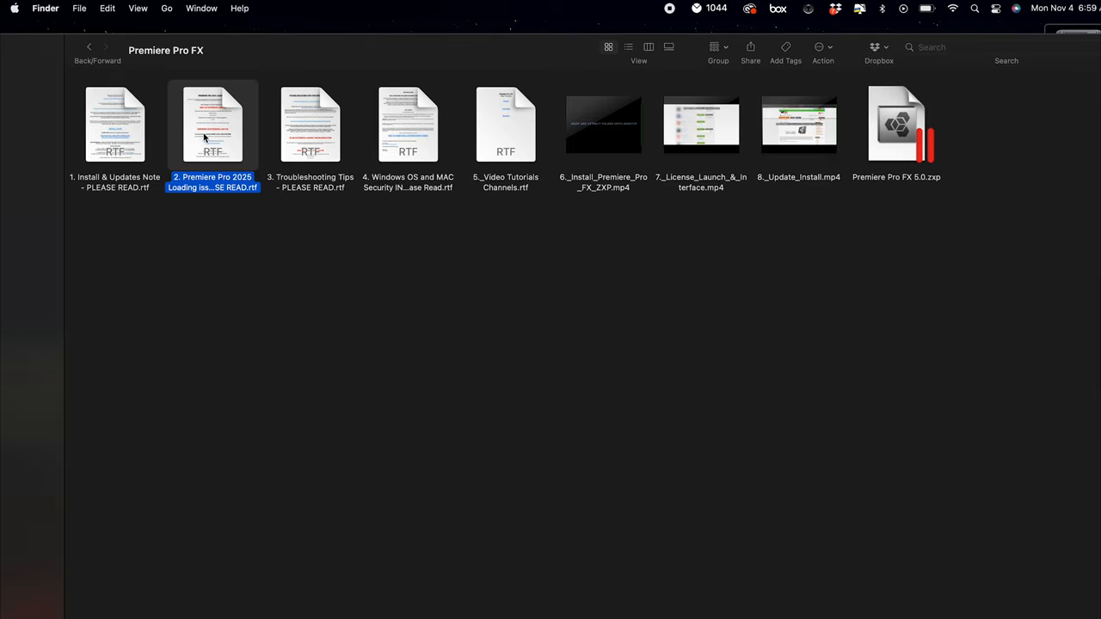
Open the '2. Premiere Pro 2025 Loading Issues' RTF readme and run the PlayerDebugMode defaults command in Terminal.
double_click(214, 123)
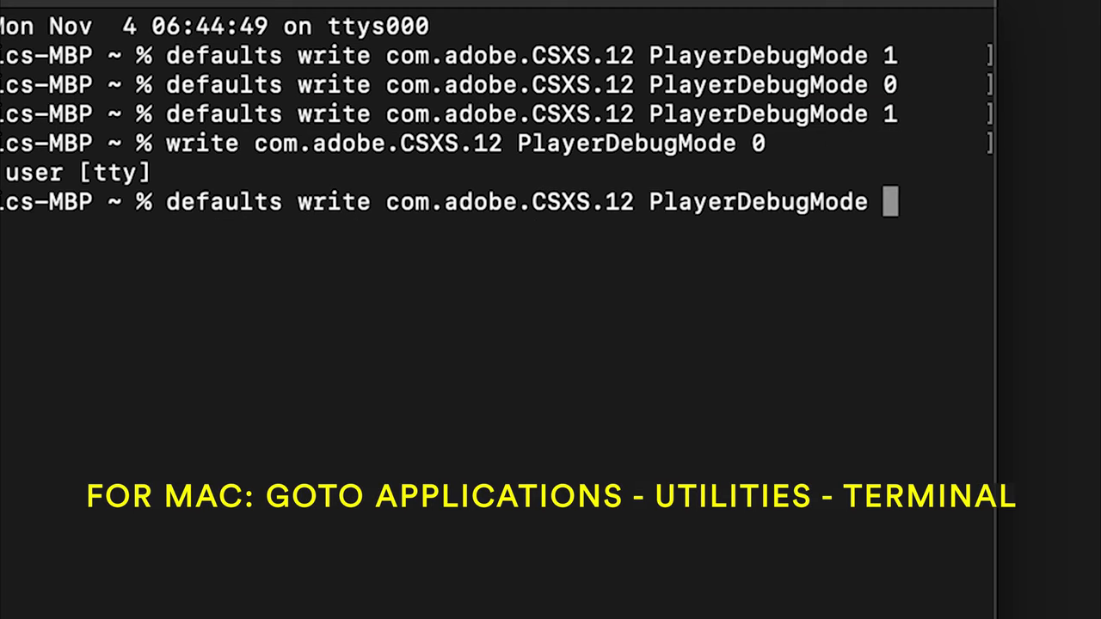
key(Return)
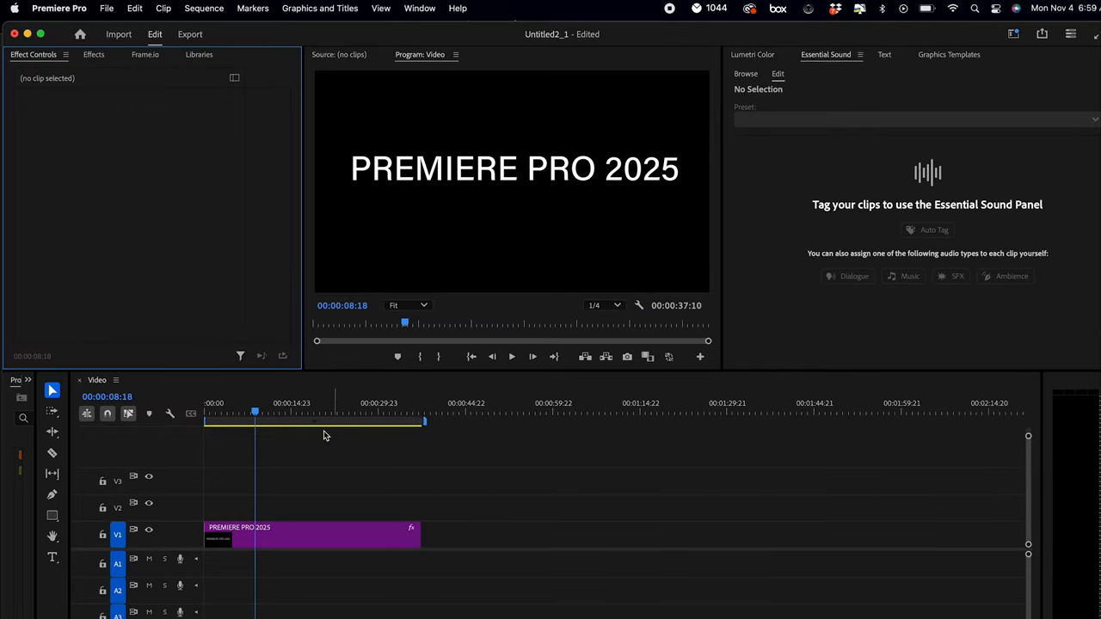
Move the playhead to 00:00:17:06 and reach for Extensions in the Window menu, with no panel appearing.
click(304, 402)
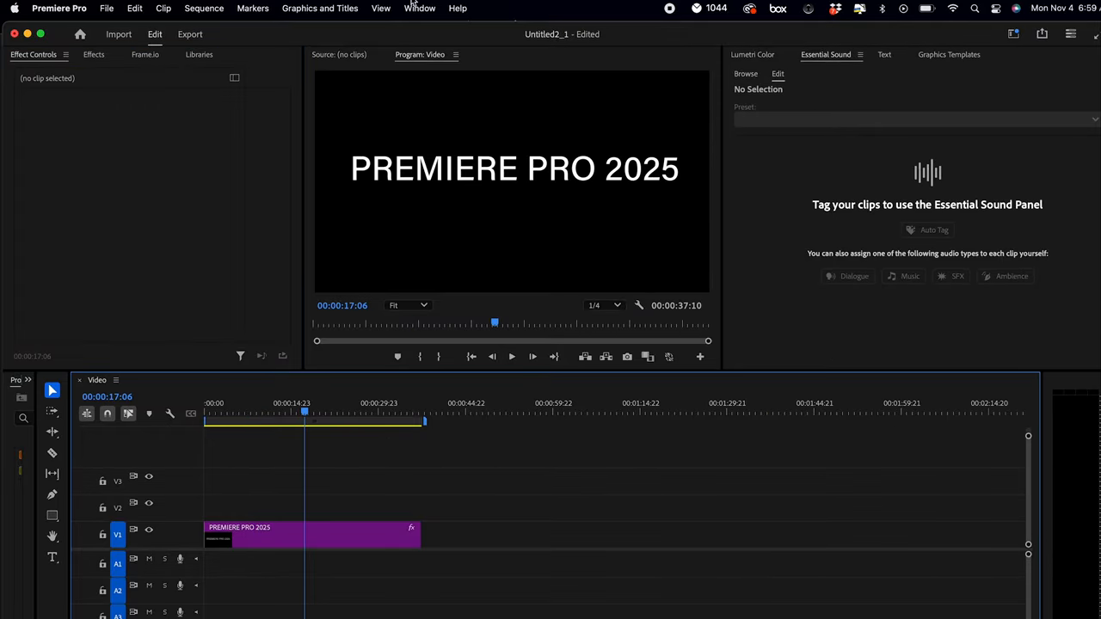
click(420, 6)
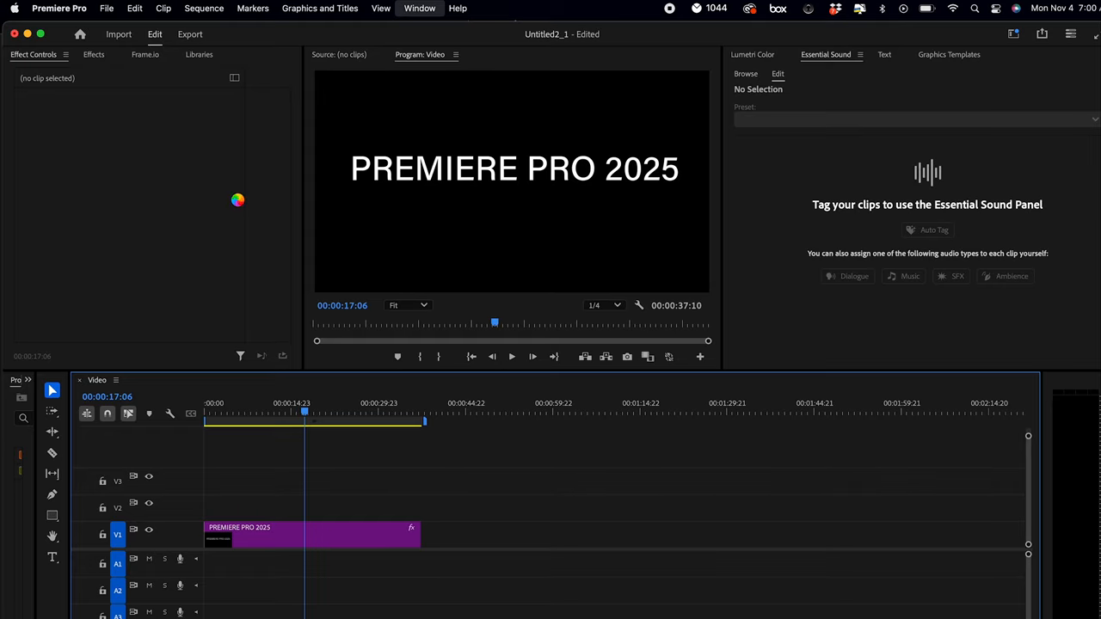
mouse_move(215, 203)
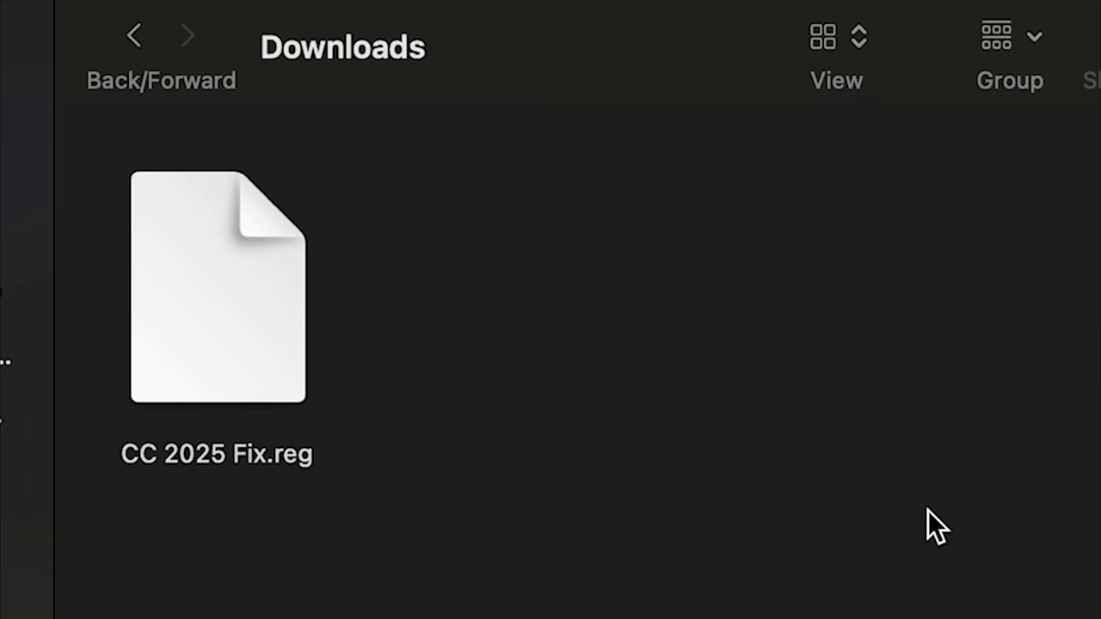
Show the Downloads folder containing CC 2025 Fix.reg in Finder.
click(217, 289)
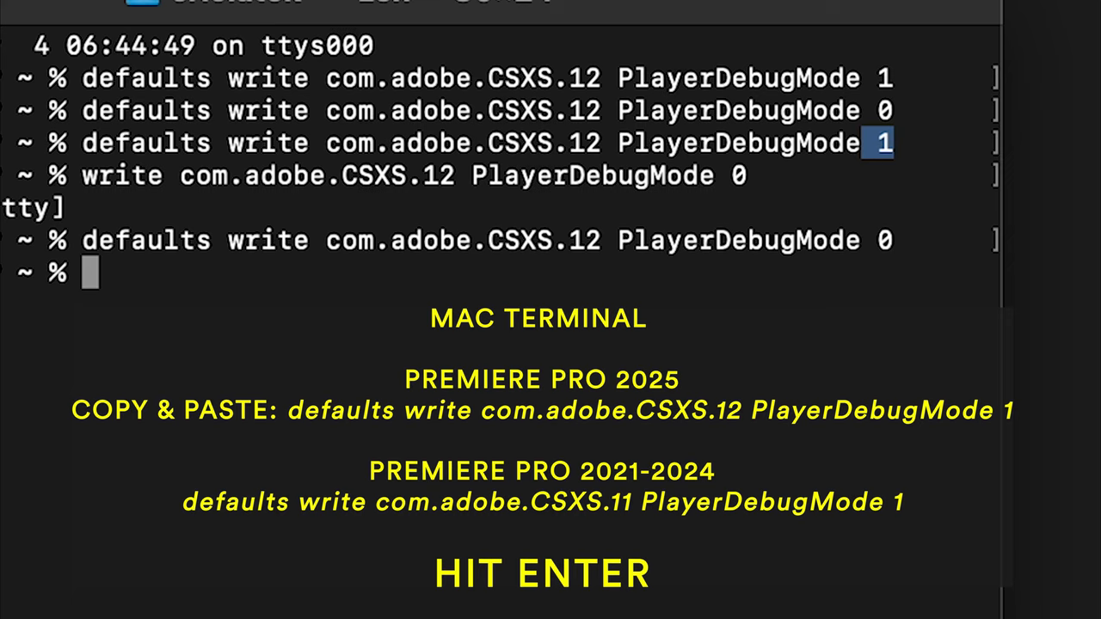
mouse_move(94, 258)
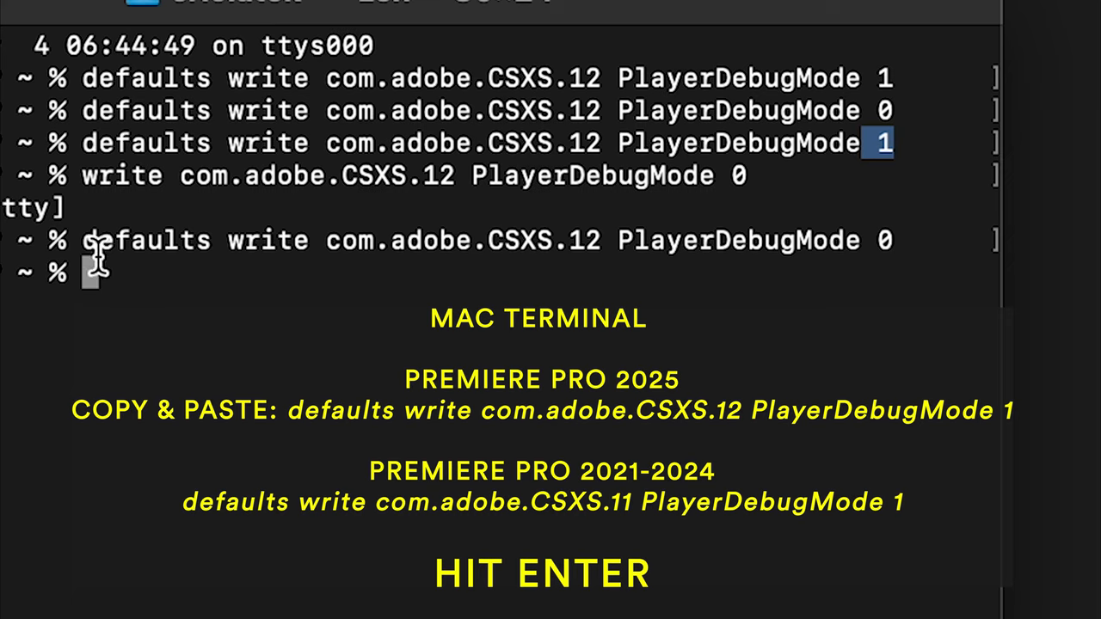
Run 'defaults write com.adobe.CSXS.12 PlayerDebugMode 1' in Terminal.
text(defaults write com.adobe.CSXS.12 PlayerDebugMode 1)
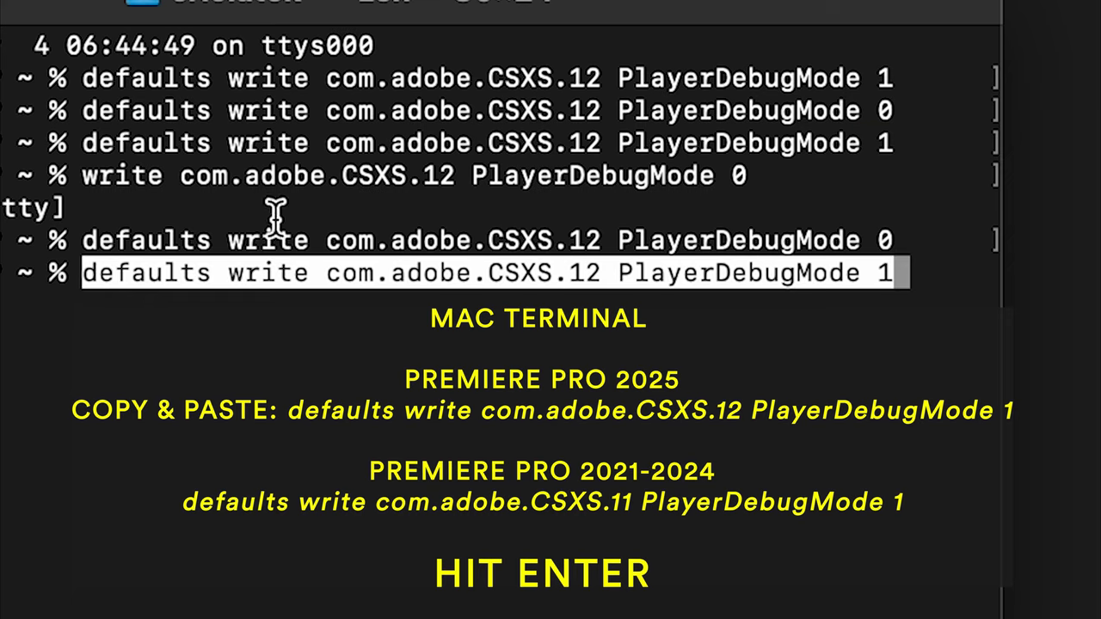
key(Return)
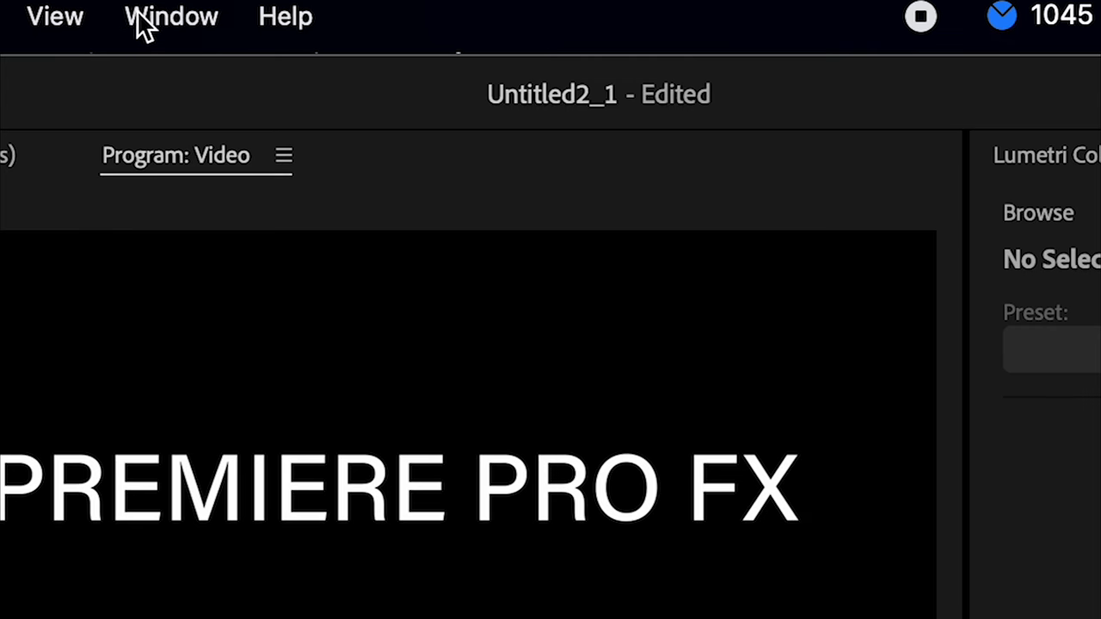
Open the Premiere FX Extension panel from Window > Extensions; it begins first-time setup.
click(419, 7)
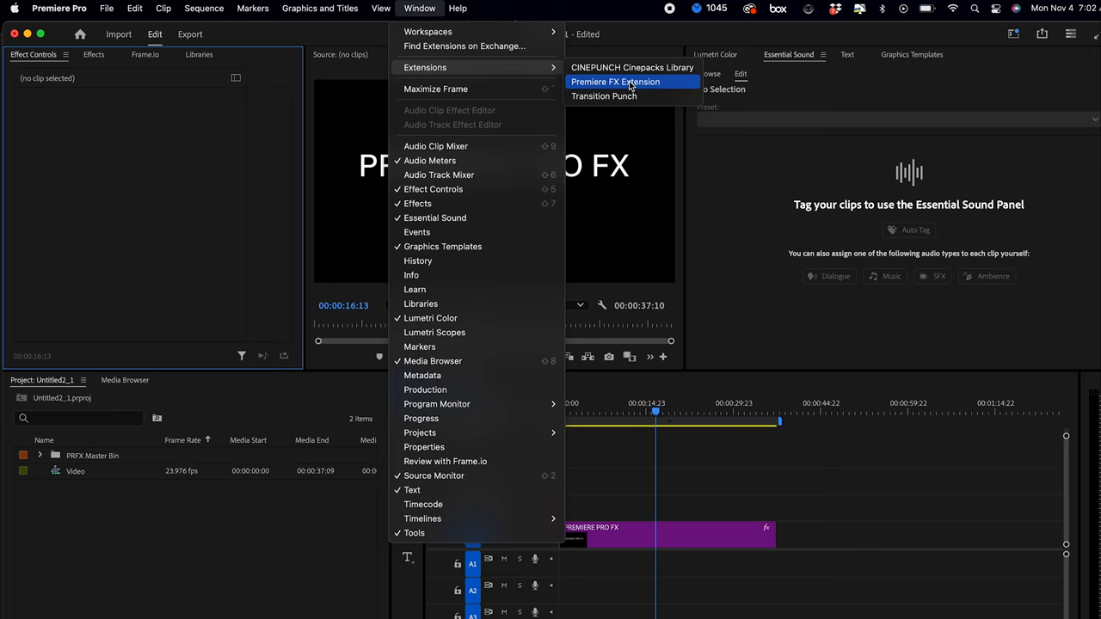
click(616, 83)
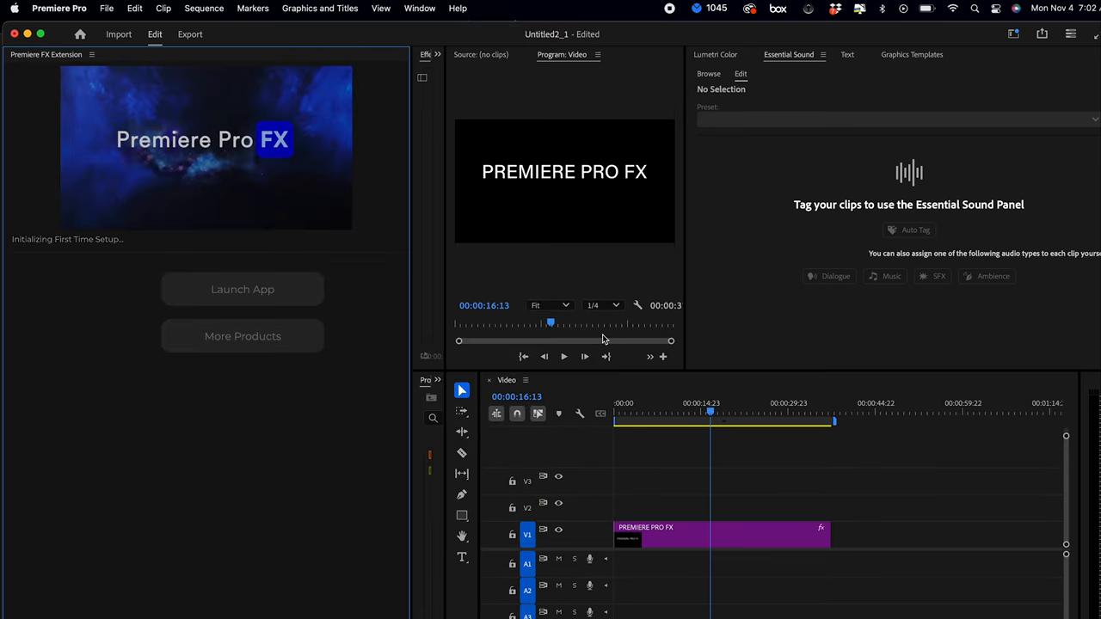